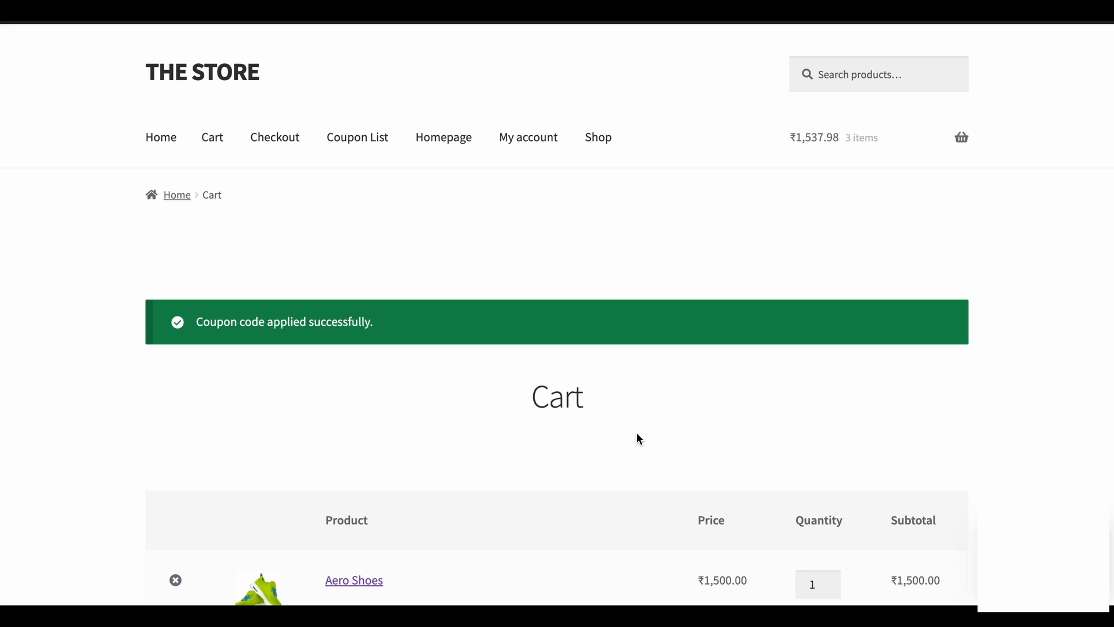
Review the cart with the 30off coupon applied, then go to Marketing > Coupons in the admin.
scroll(down, 3)
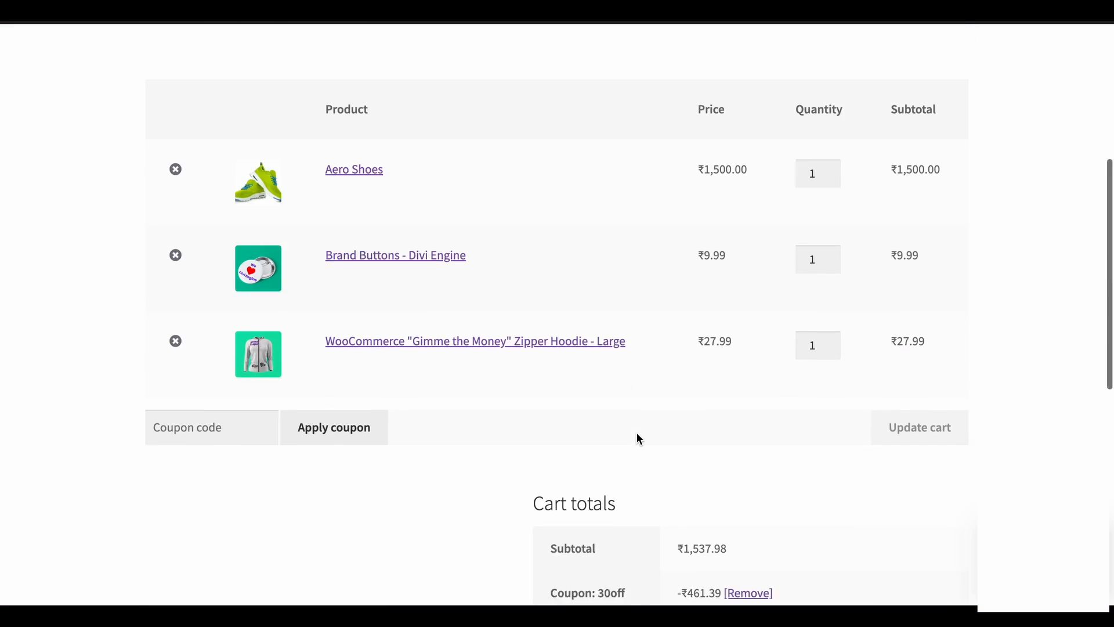
scroll(down, 3)
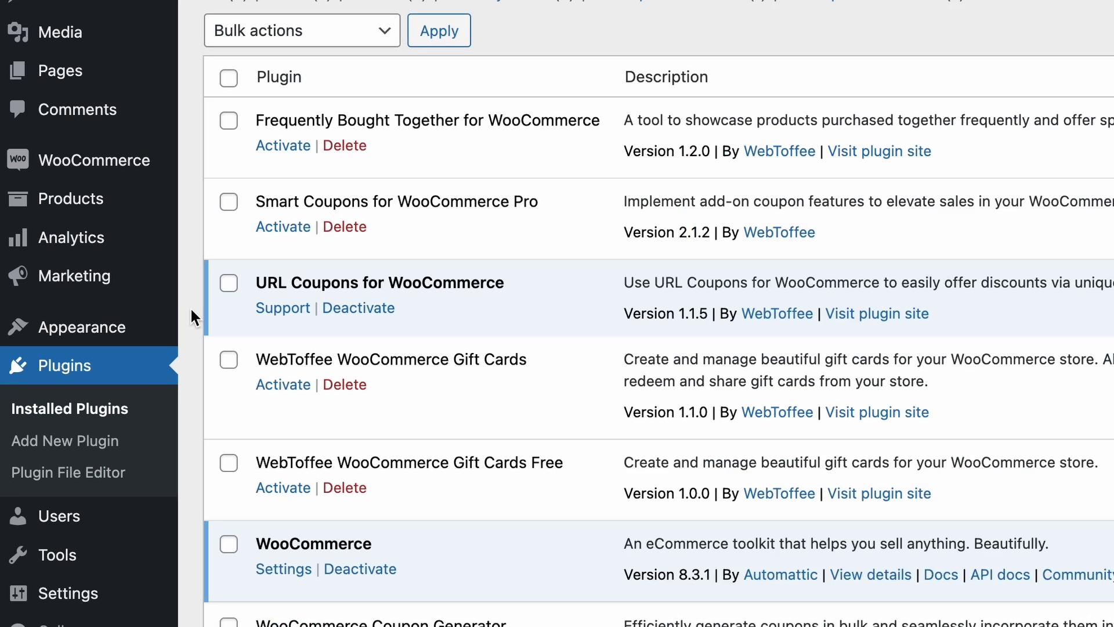
mouse_move(78, 276)
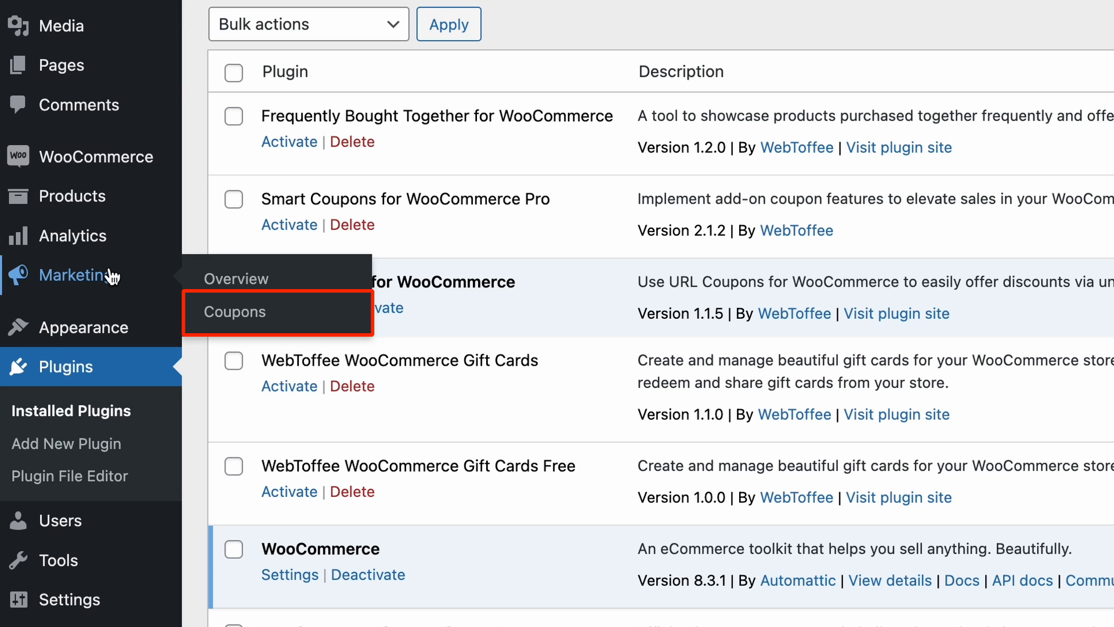
click(233, 311)
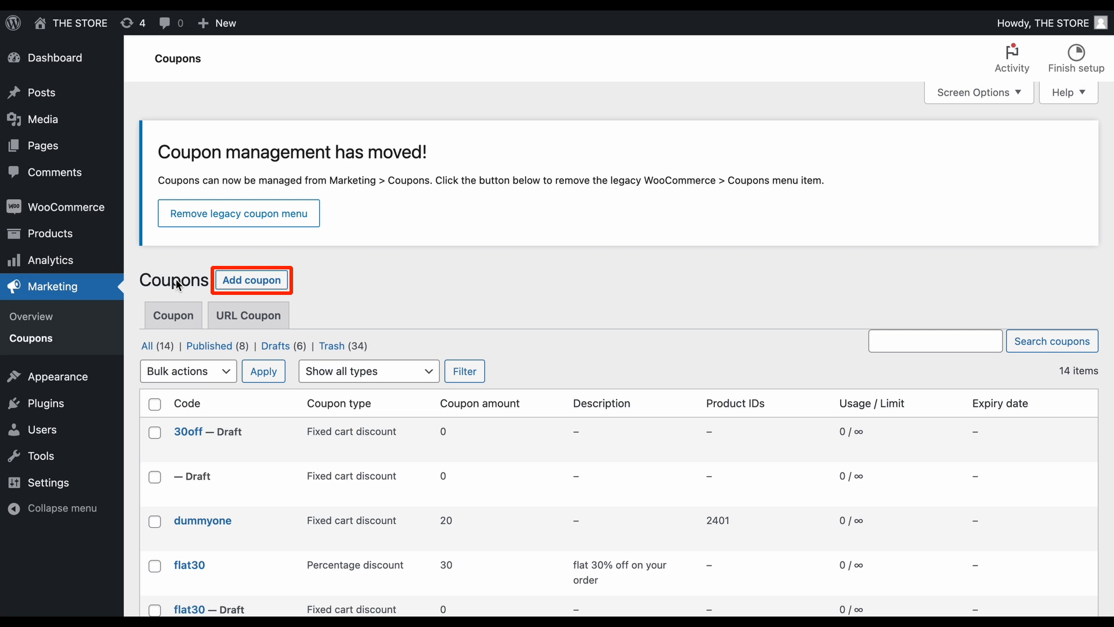
Create coupon 30OFF described 'flat 30 % off on your purchase' as a 30 percentage discount, then its URL coupon settings.
click(252, 280)
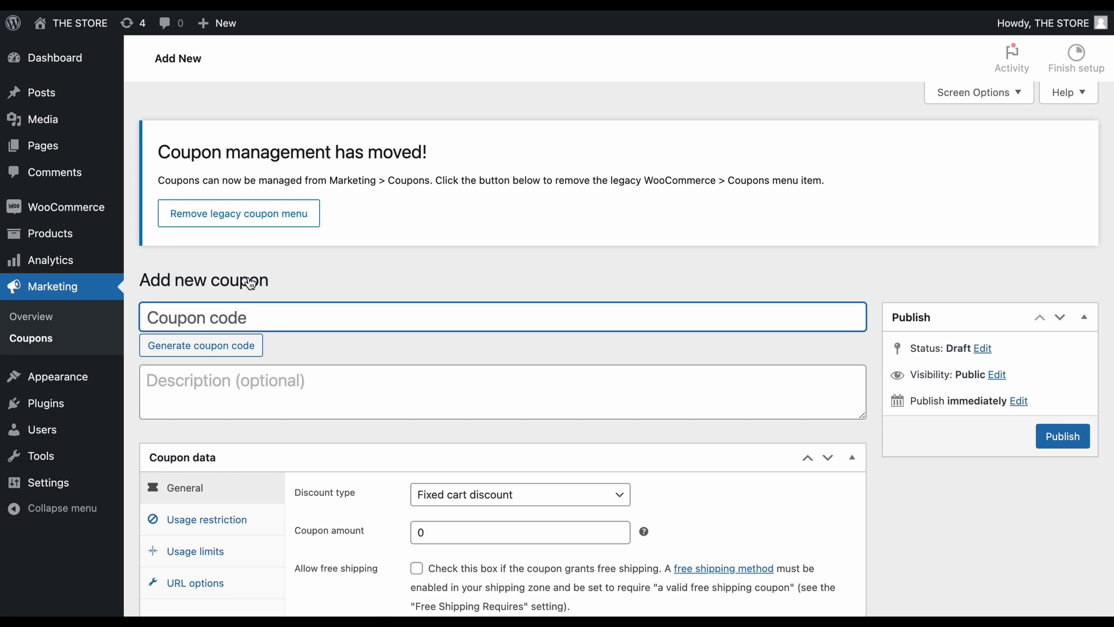
text(30OFF)
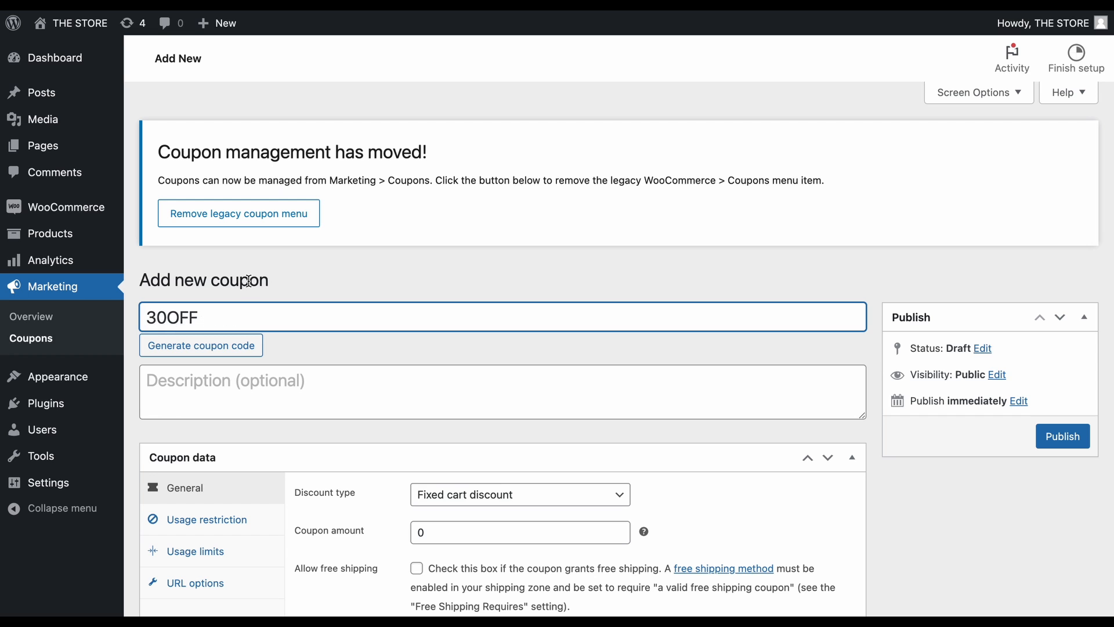
text(flat 30 % off on your purchase)
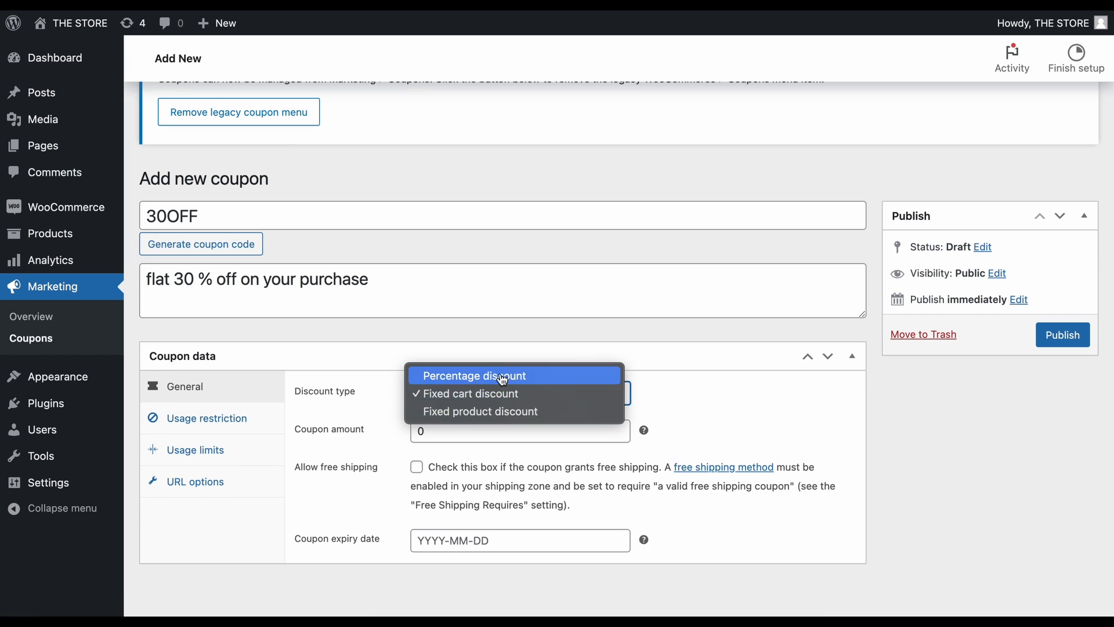
click(473, 375)
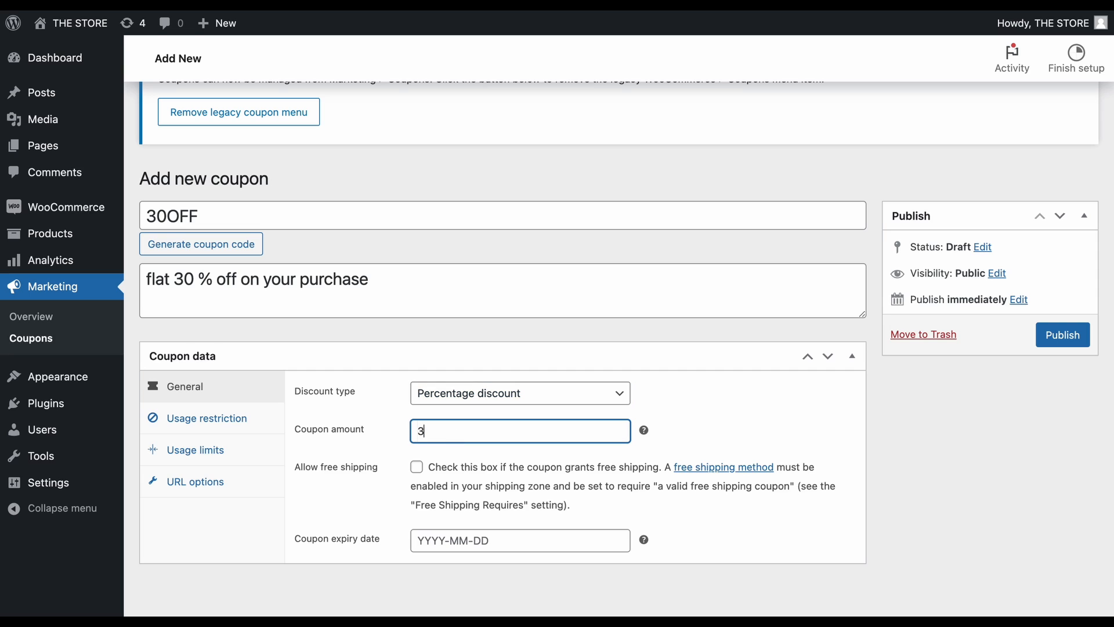
text(0)
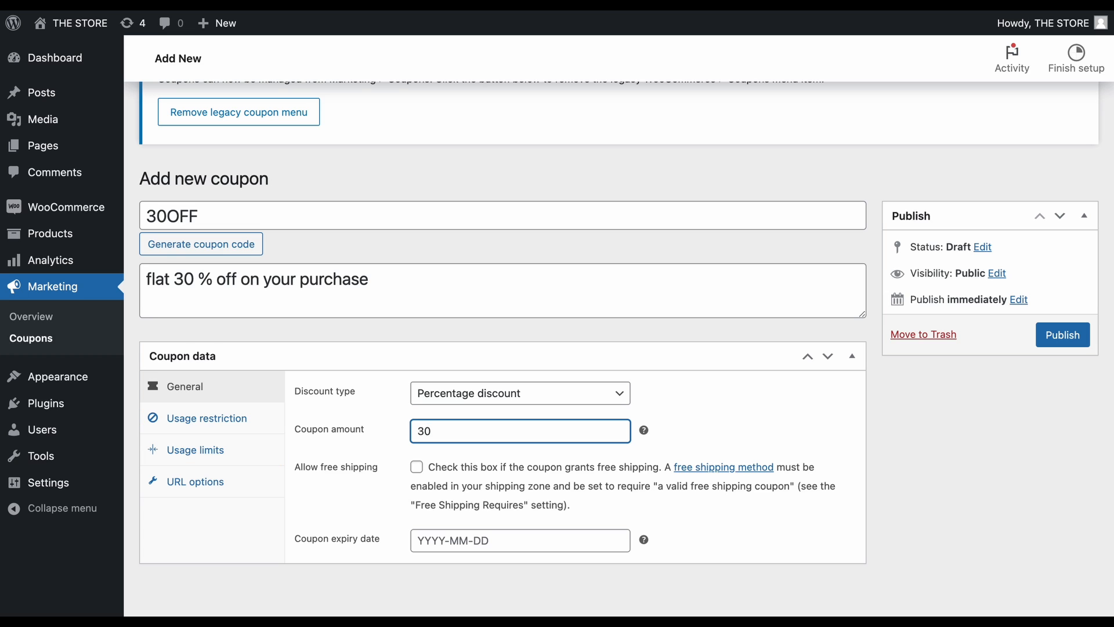
click(195, 480)
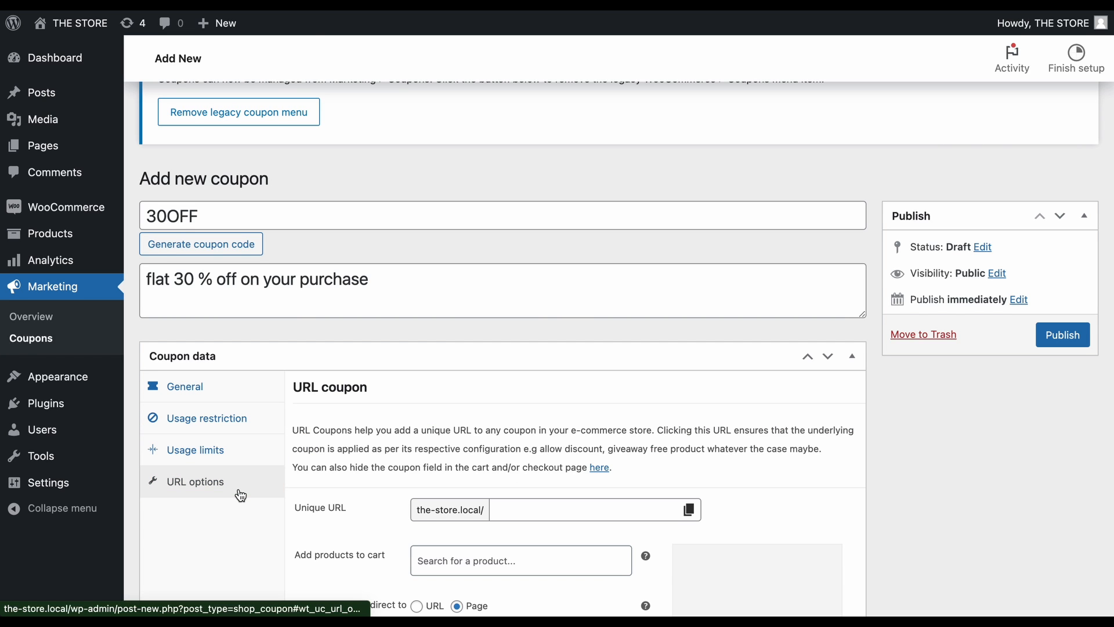
Set the unique URL slug to 30off for the QR code and search products for 'woo'.
scroll(down, 3)
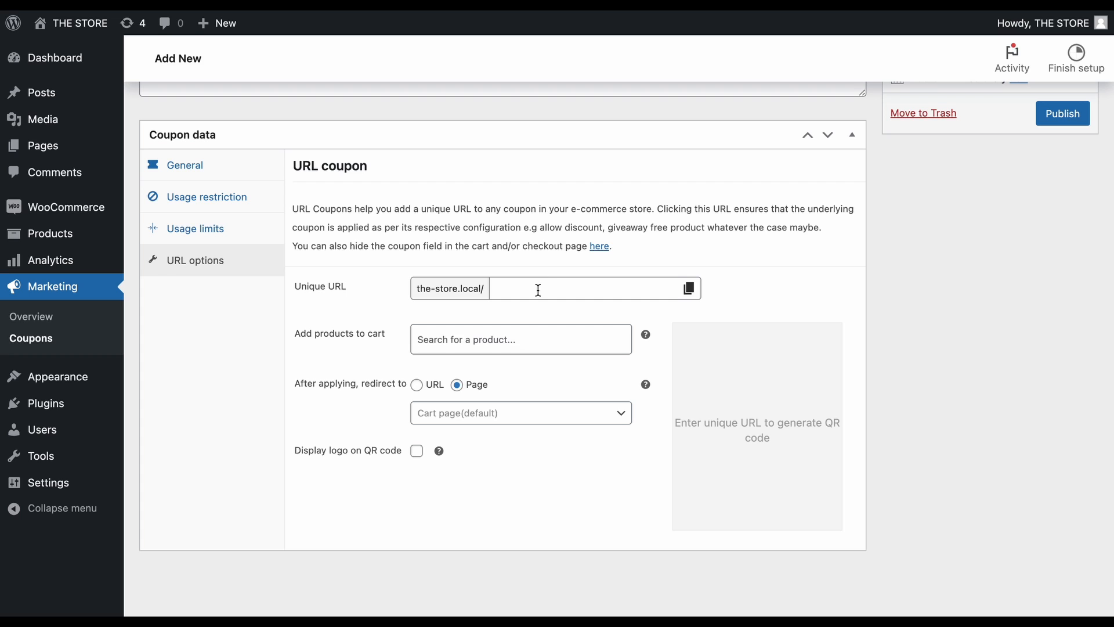
text(30off)
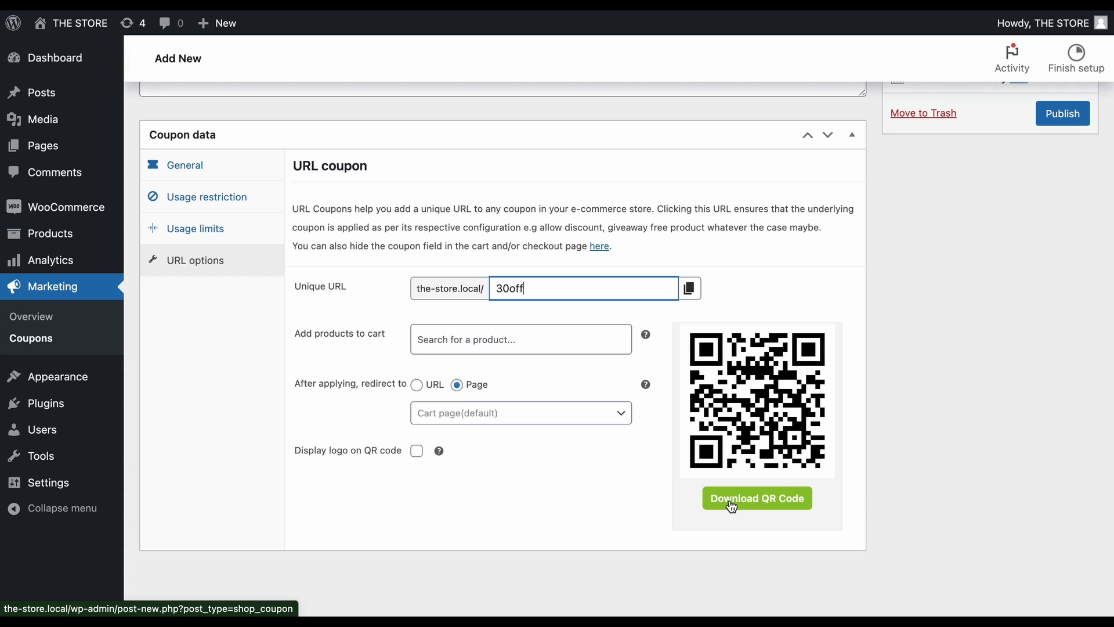
mouse_move(656, 378)
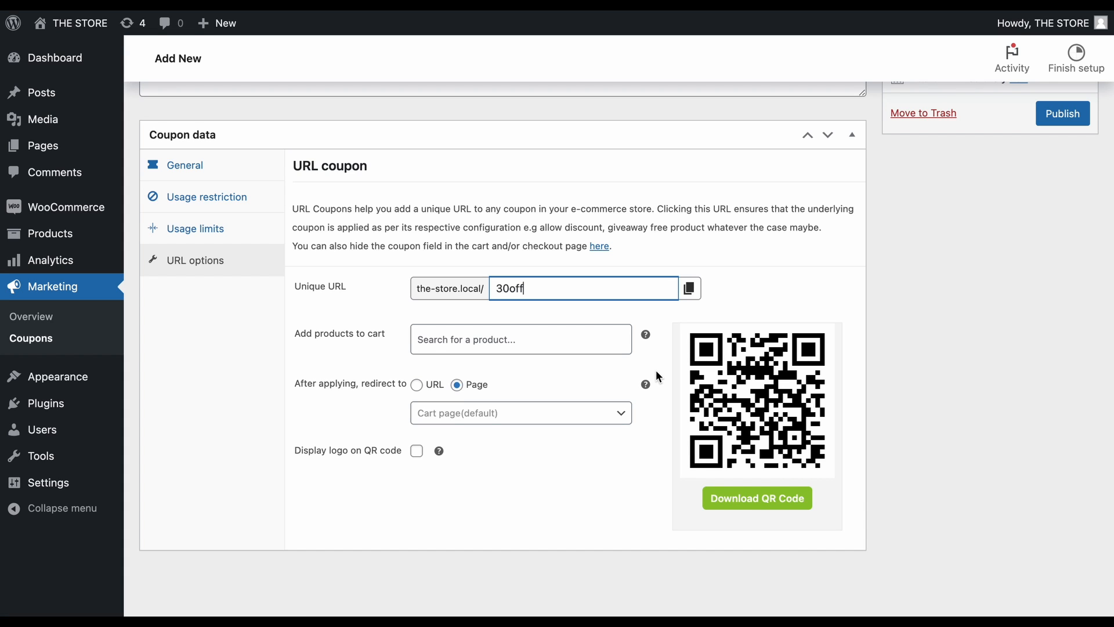
mouse_move(578, 342)
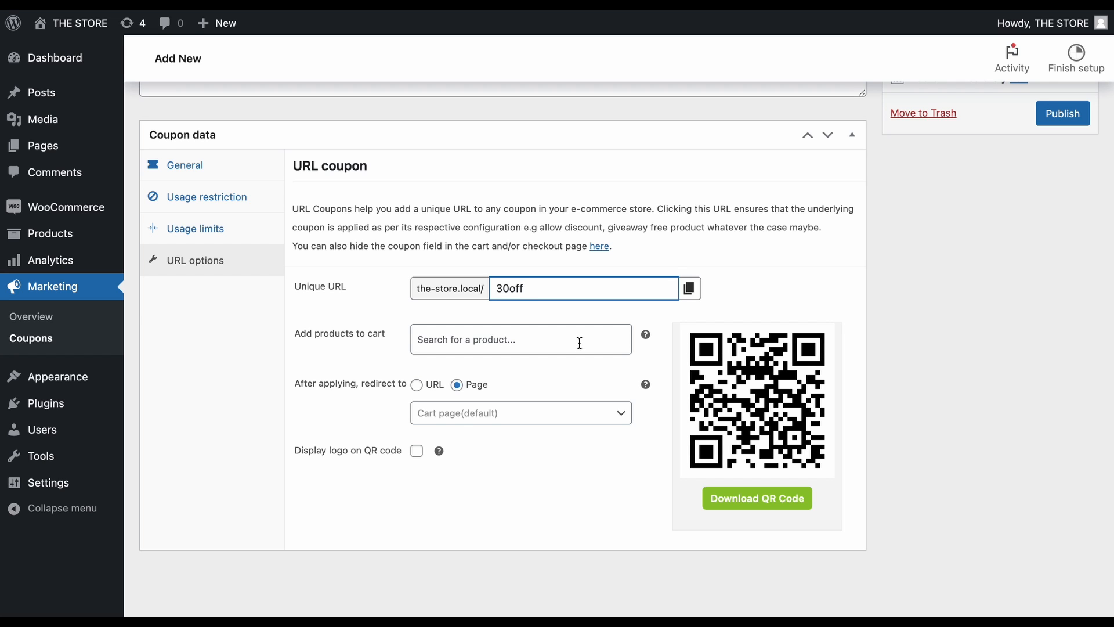
text(woo)
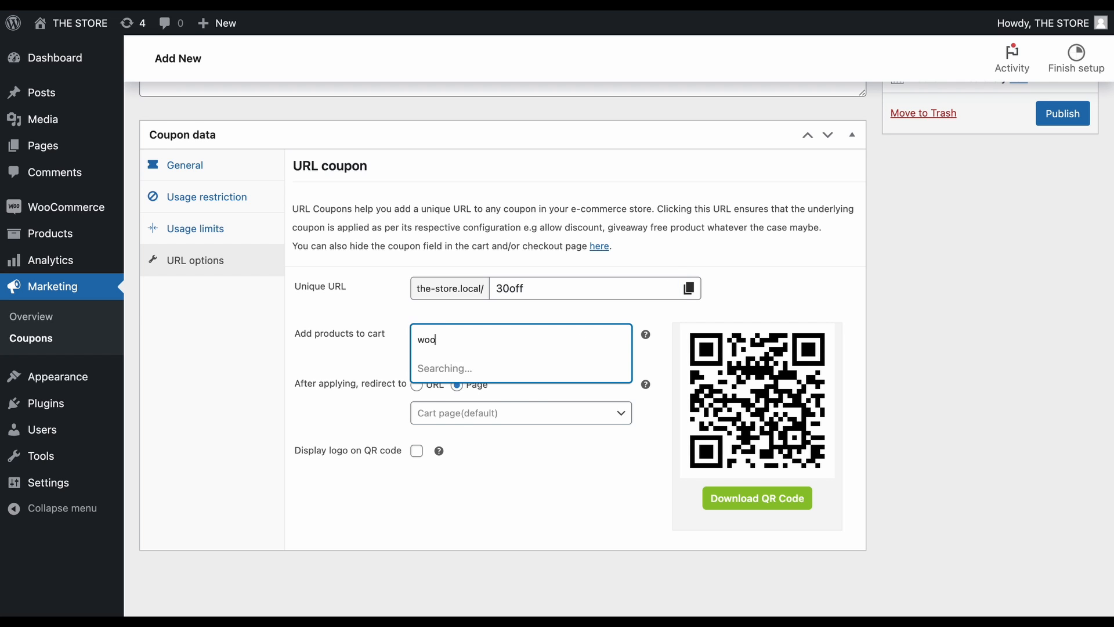
Auto-add the 'Gimme the Money' Zipper Hoodie and redirect shoppers to the Cart page.
click(519, 338)
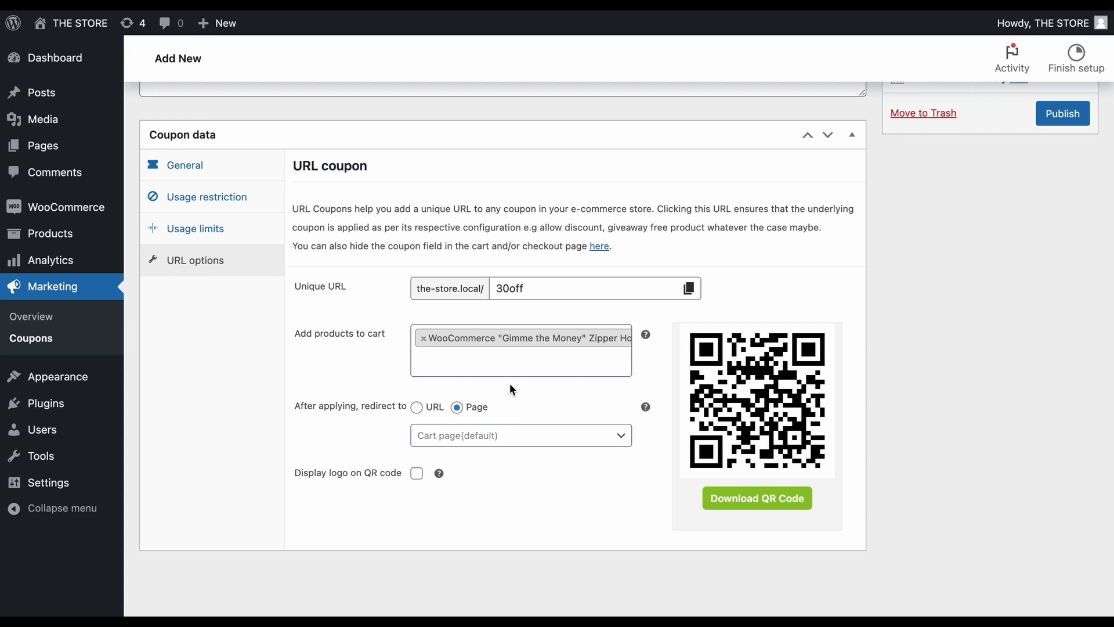
click(521, 361)
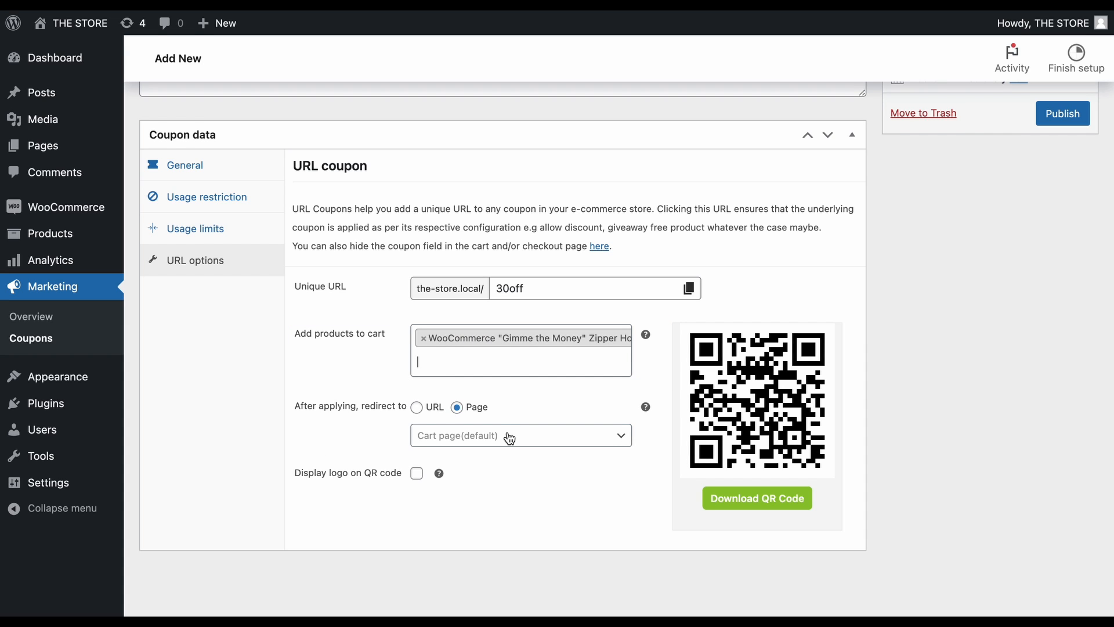
click(520, 436)
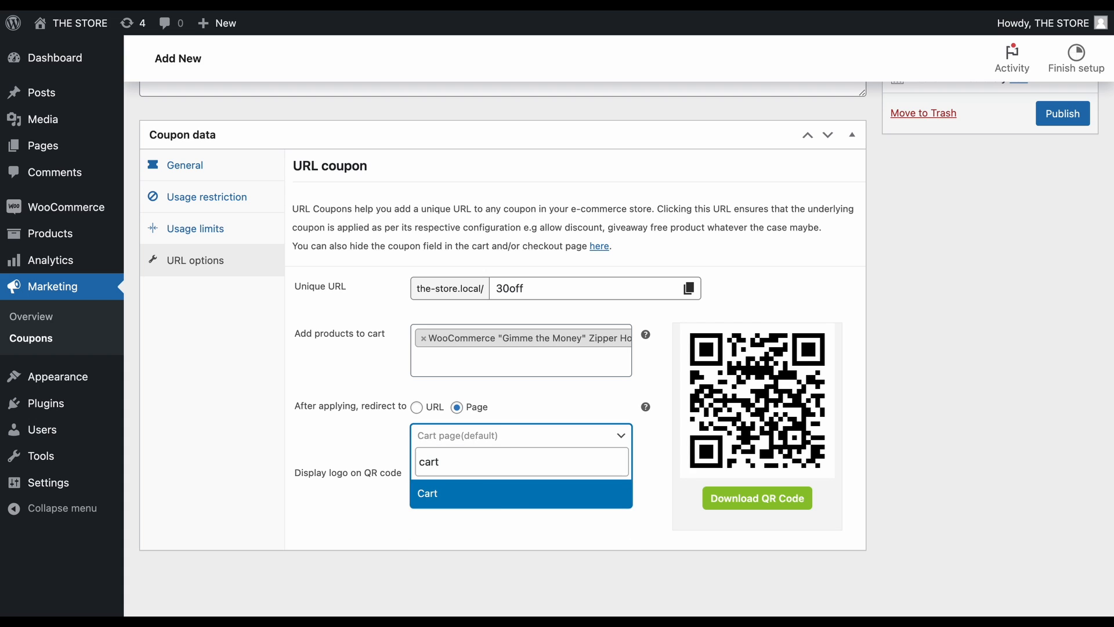
click(427, 494)
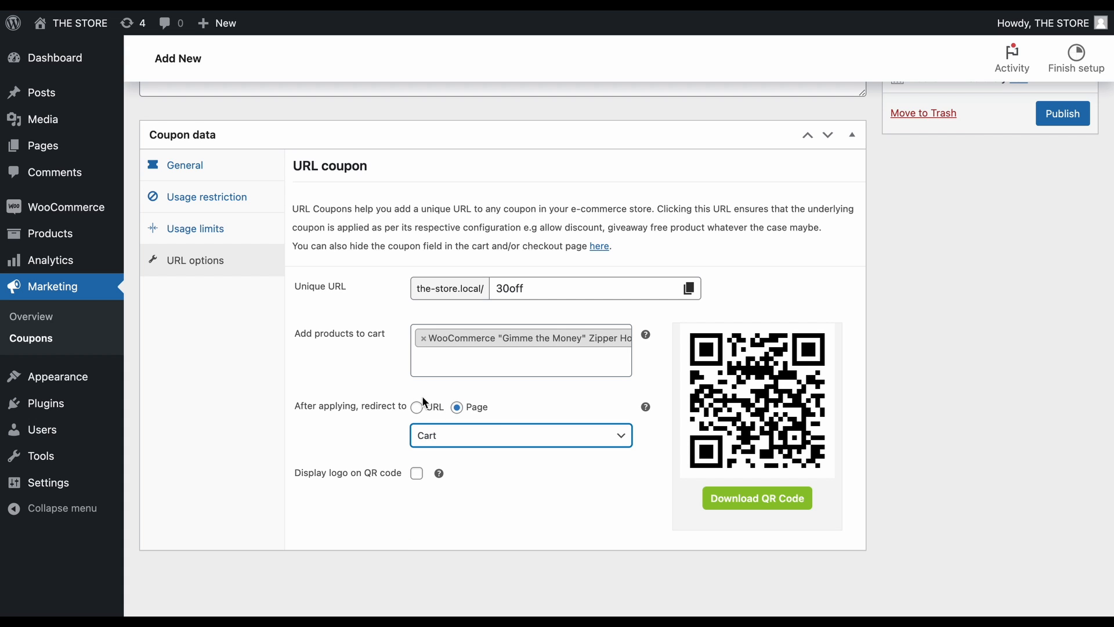
click(418, 407)
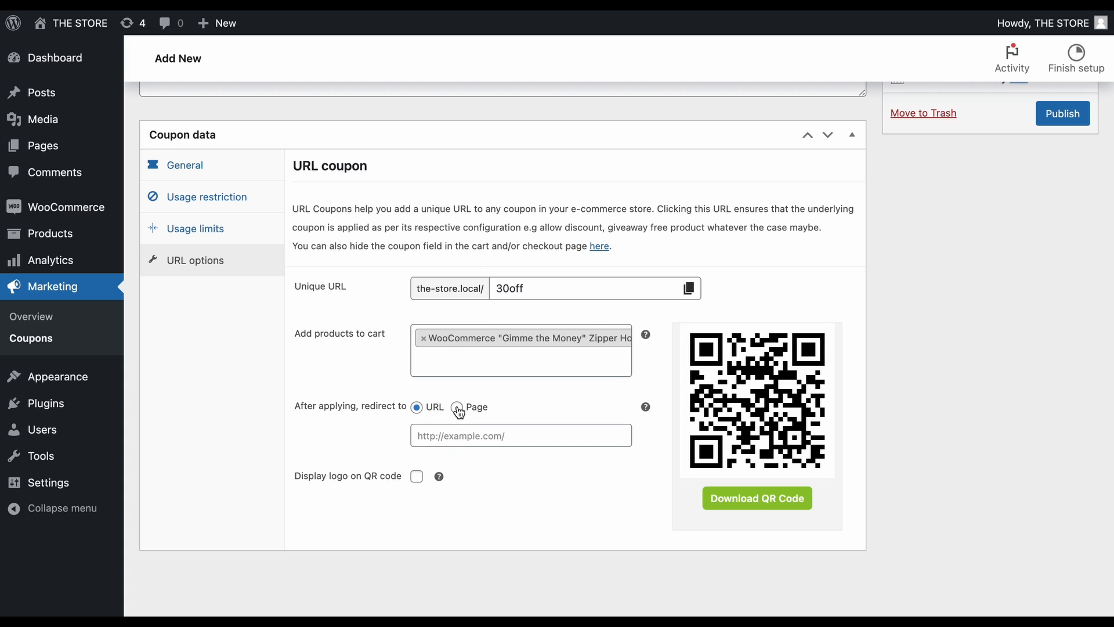
click(457, 406)
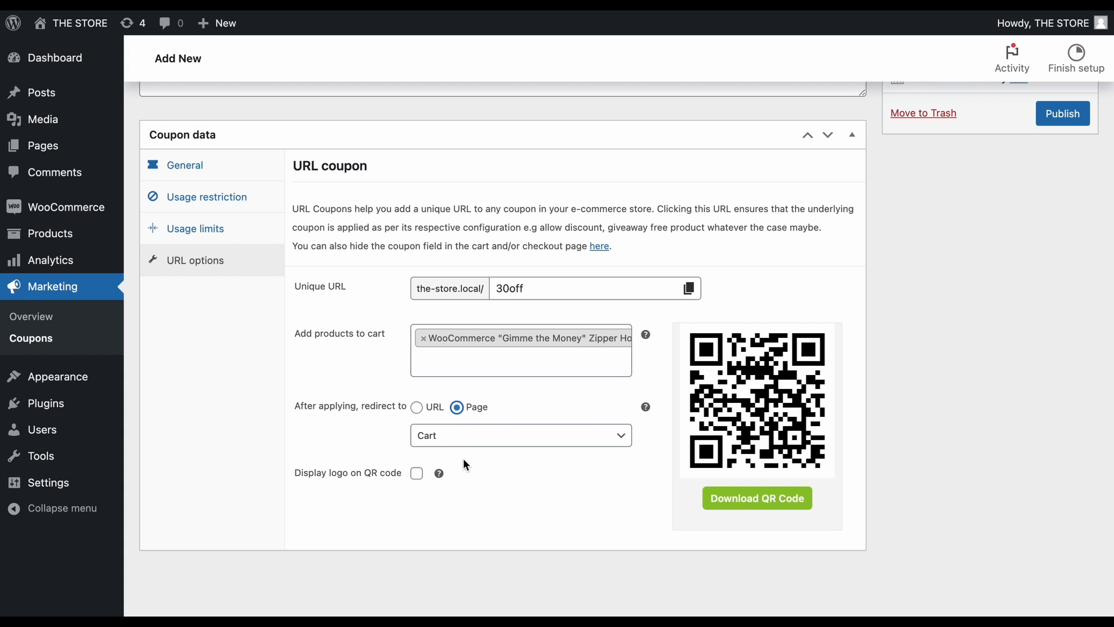
mouse_move(417, 474)
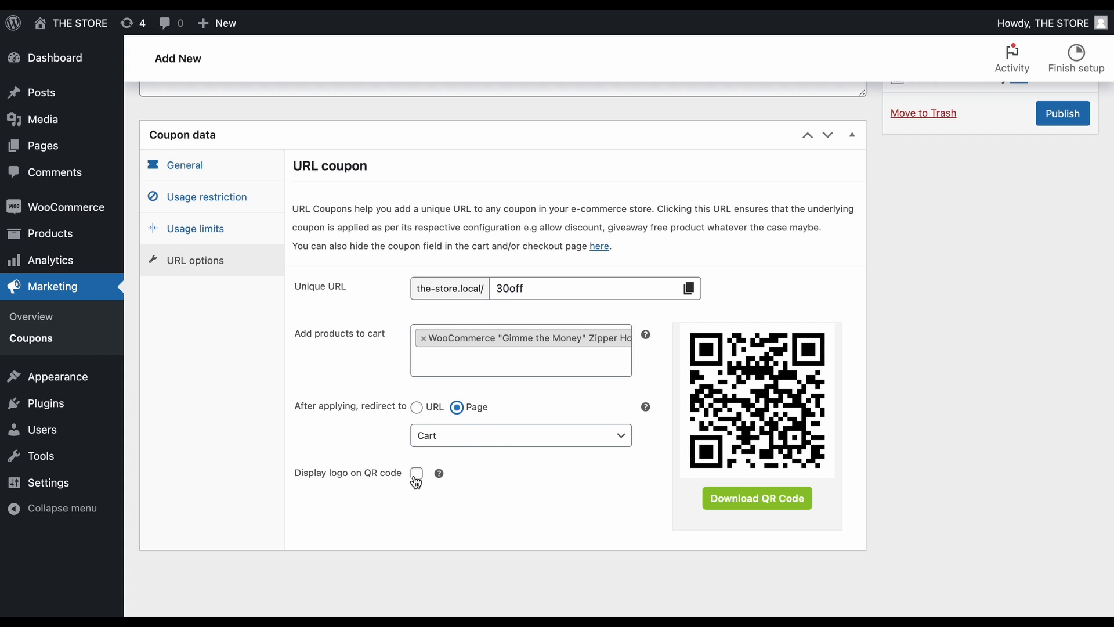
Enable an uploaded logo on the QR code, publish the coupon and head to the Homepage for editing.
click(416, 474)
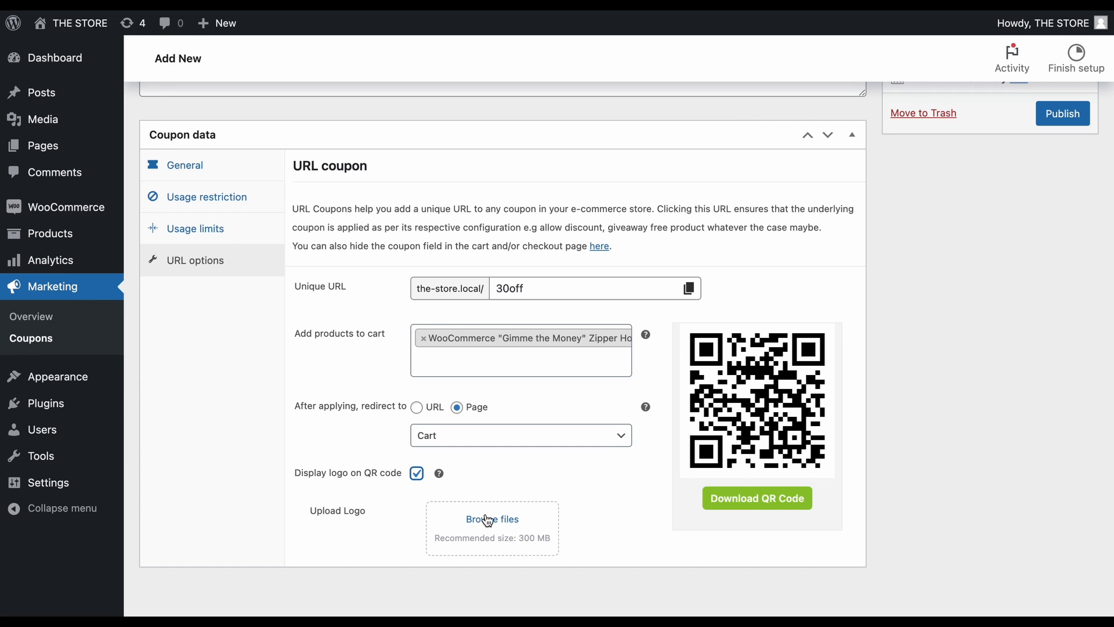
click(492, 519)
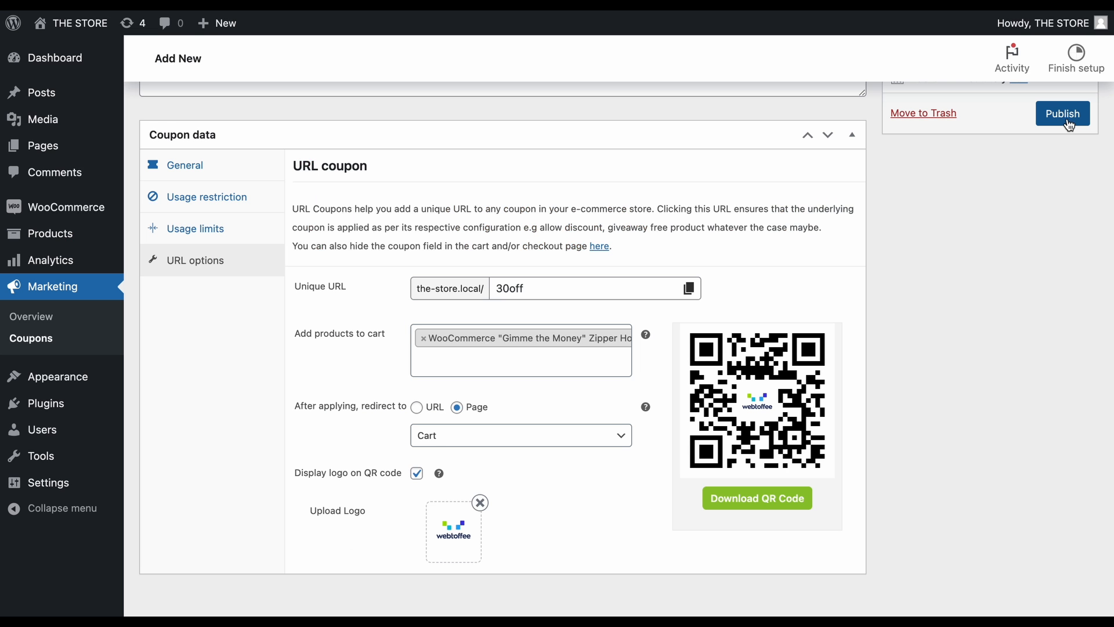
click(1062, 112)
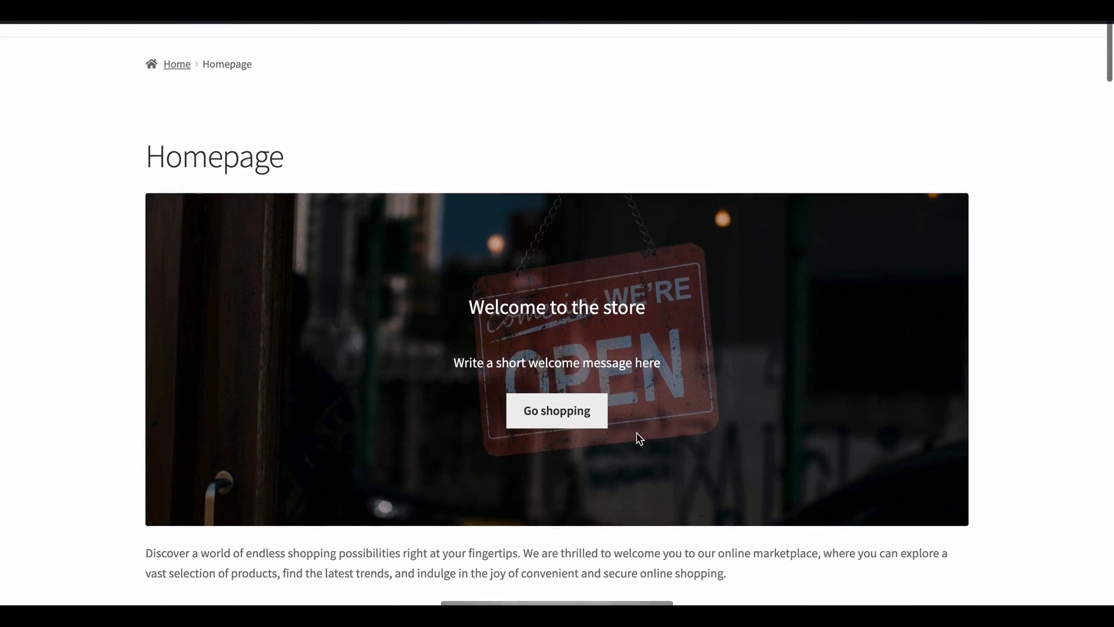
scroll(down, 3)
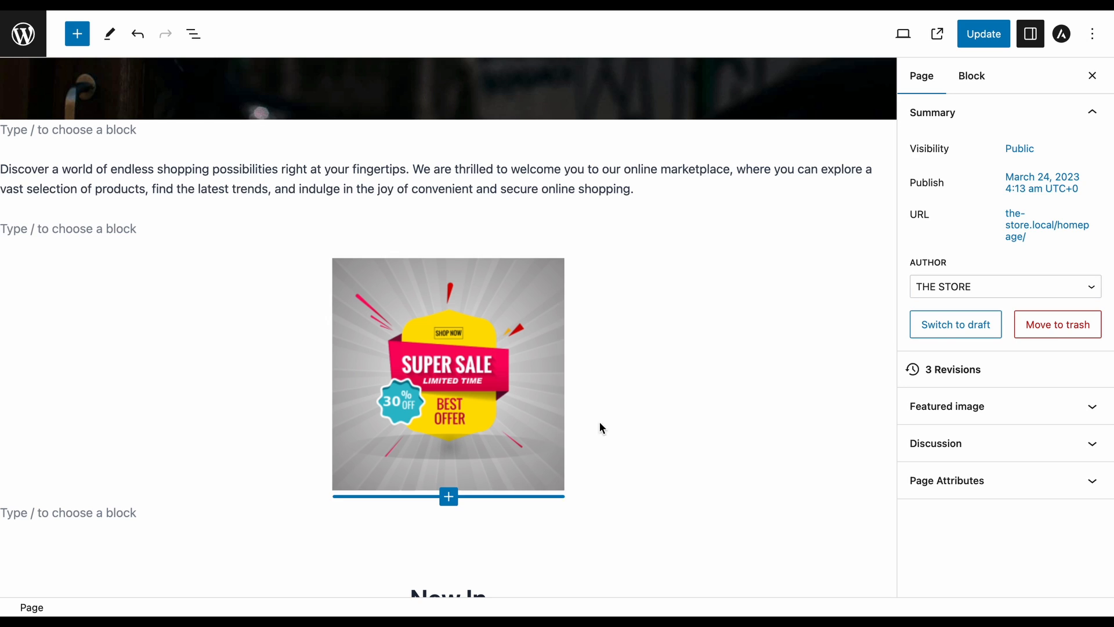
click(448, 375)
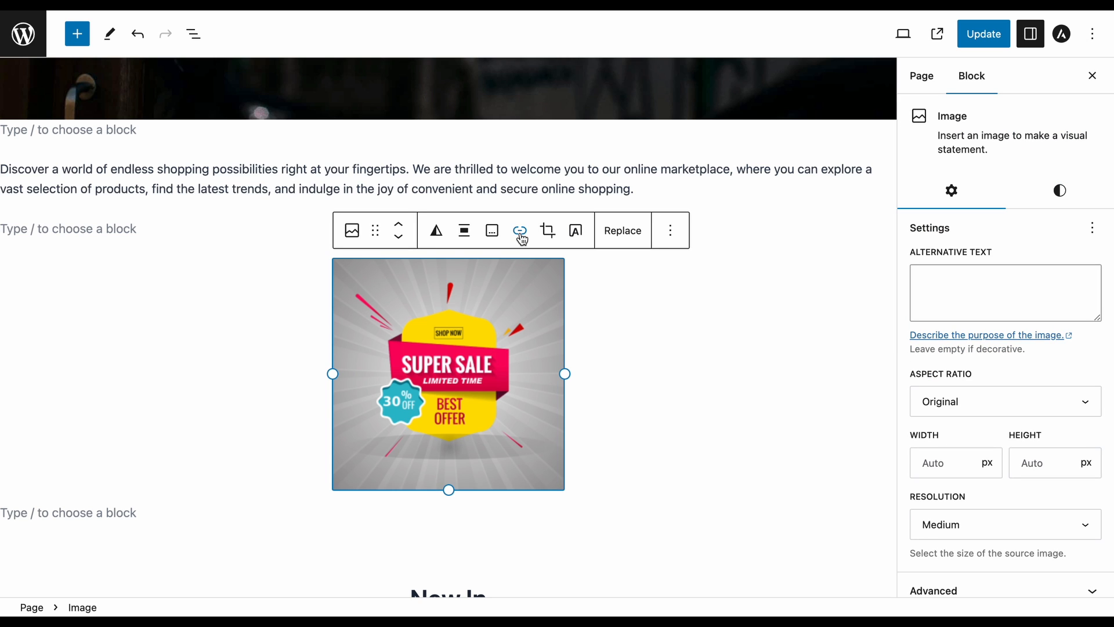
click(520, 229)
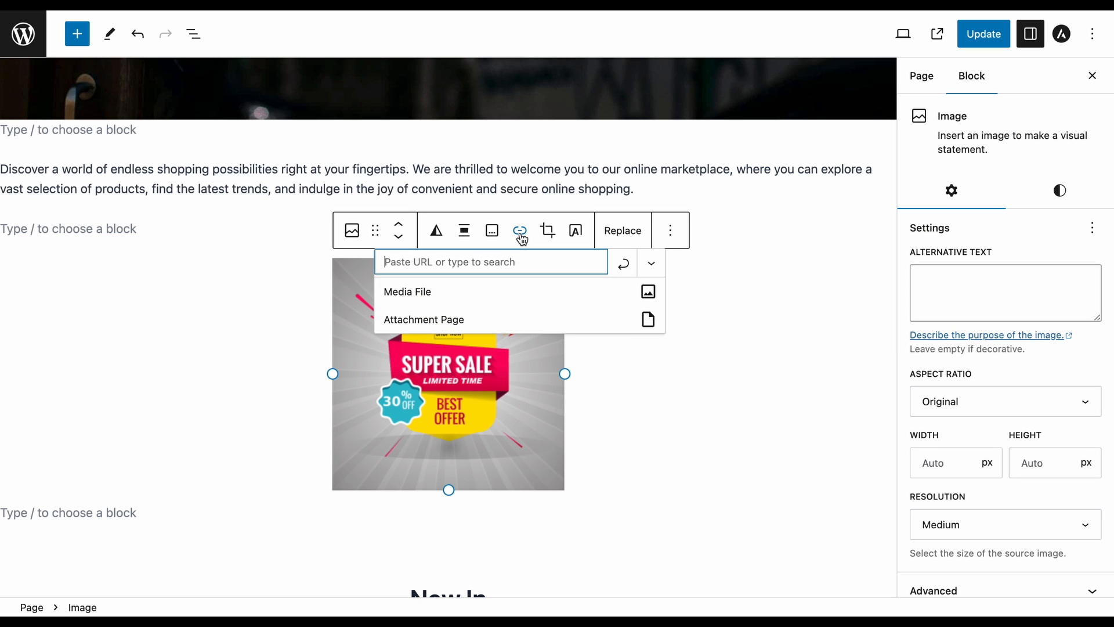
text(http://the-store.local/30off)
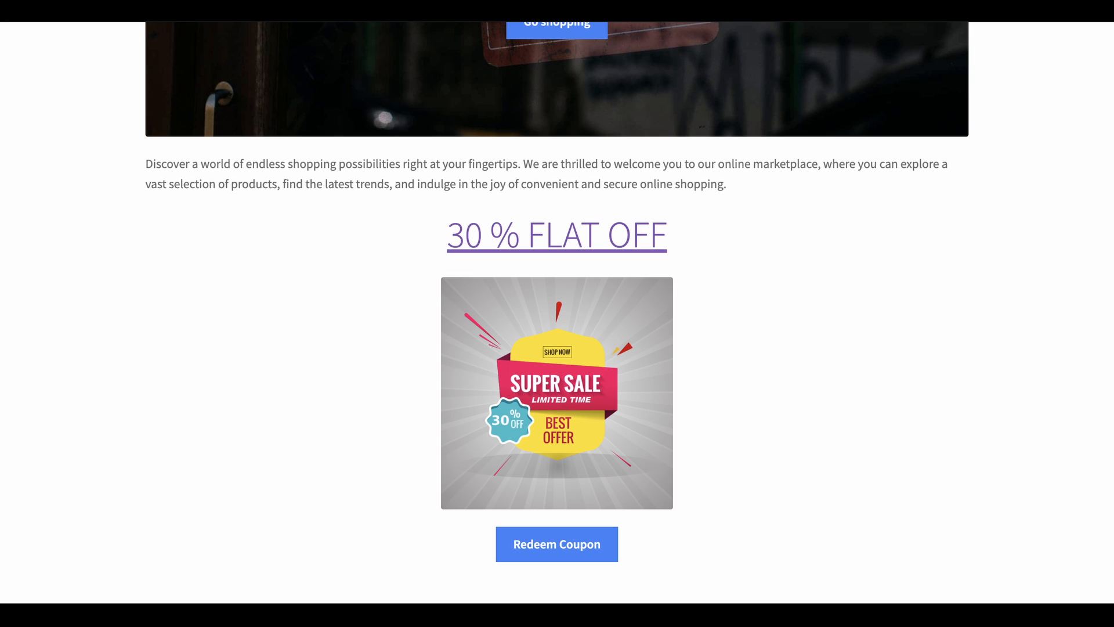
click(556, 544)
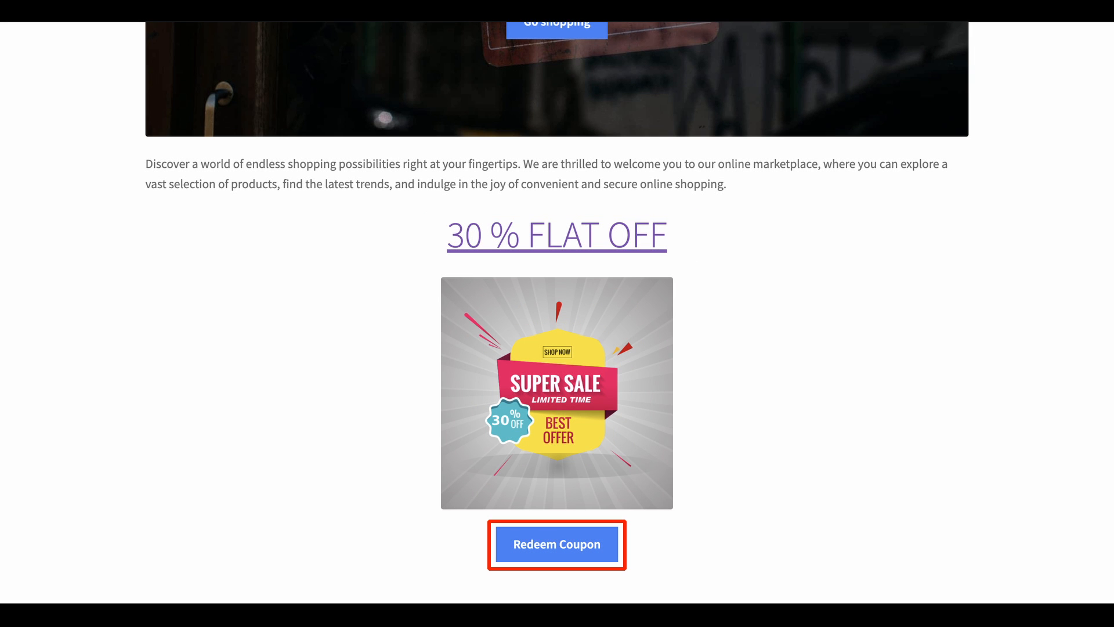